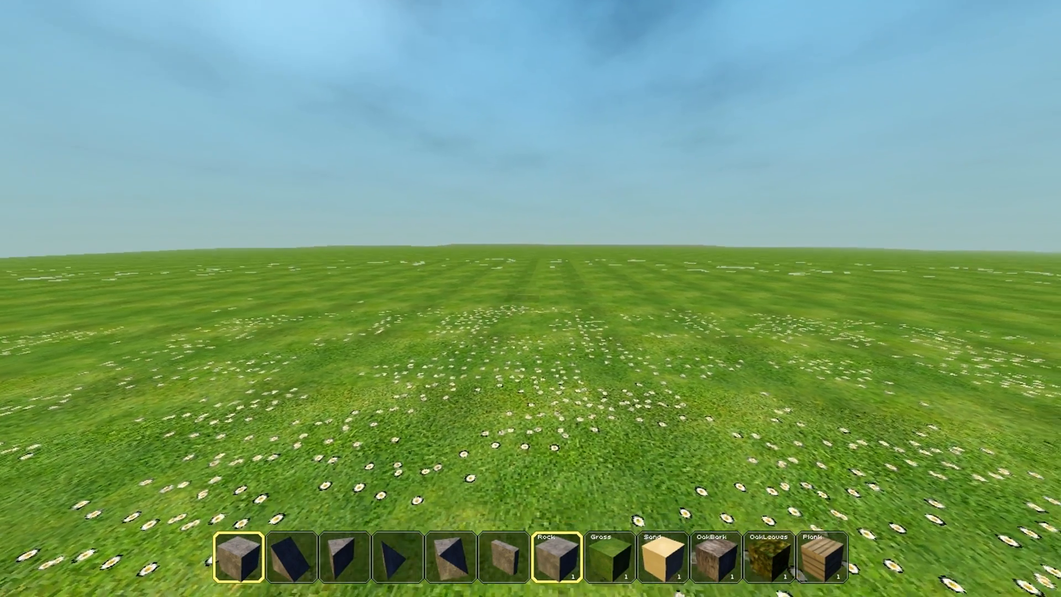
# Step: Open the Blockscape inventory showing power, wire and logic-gate pieces on the hotbar
pyautogui.press('e')
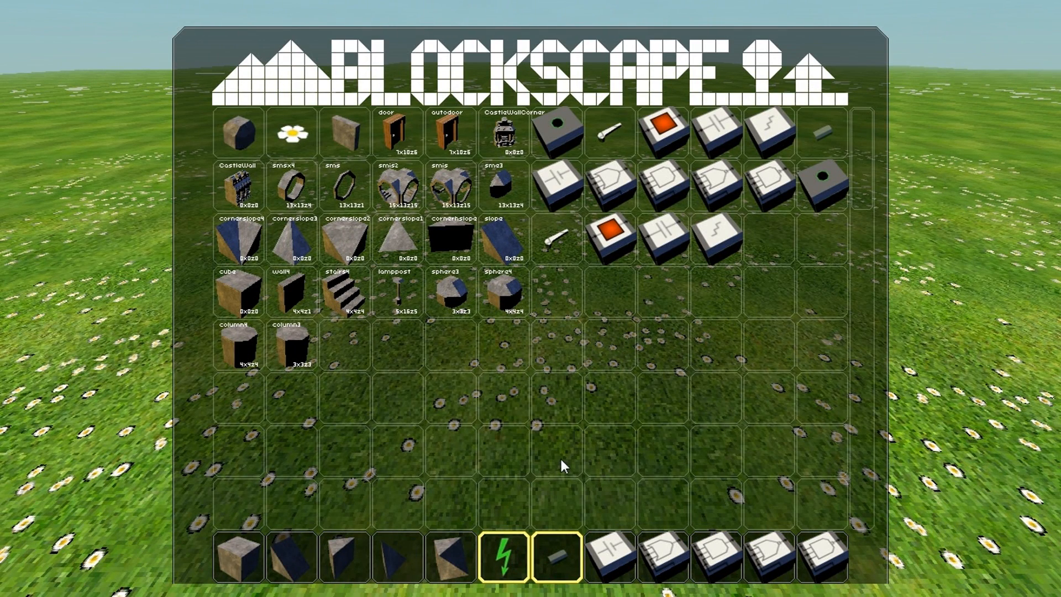
pyautogui.moveTo(587, 552)
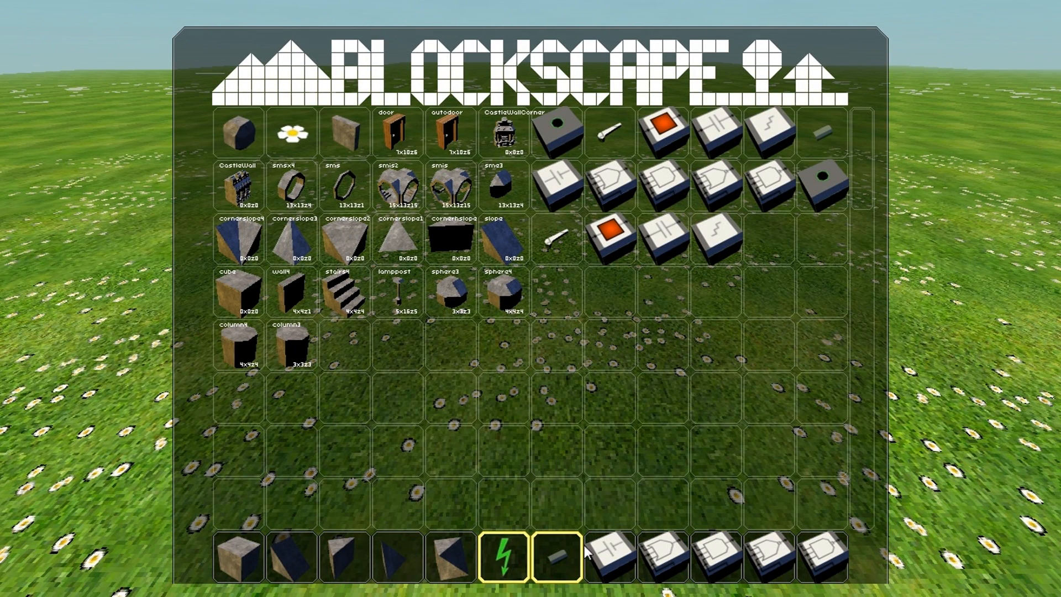
pyautogui.moveTo(688, 313)
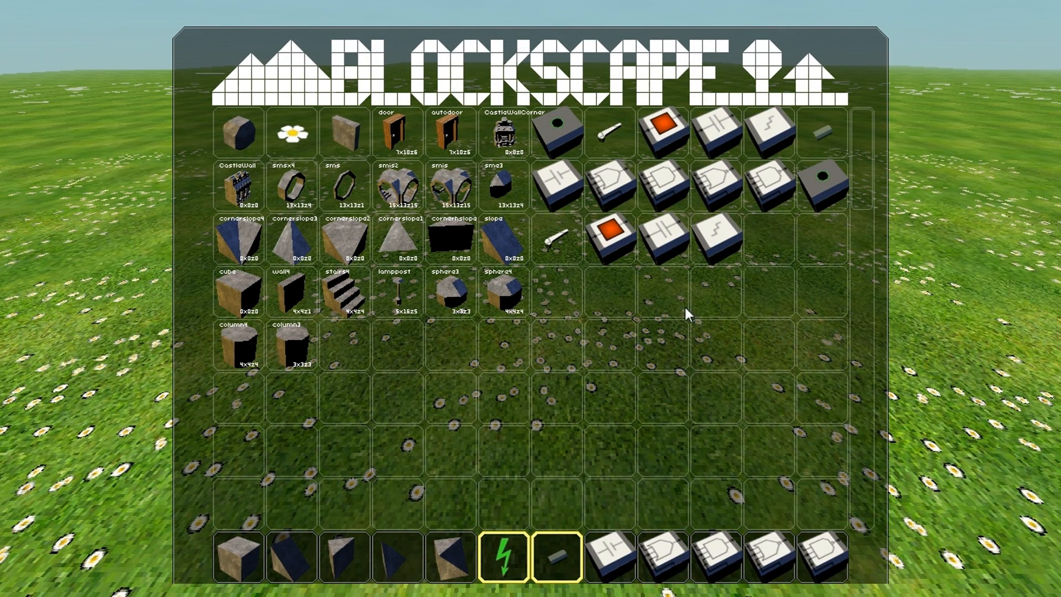
pyautogui.moveTo(622, 184)
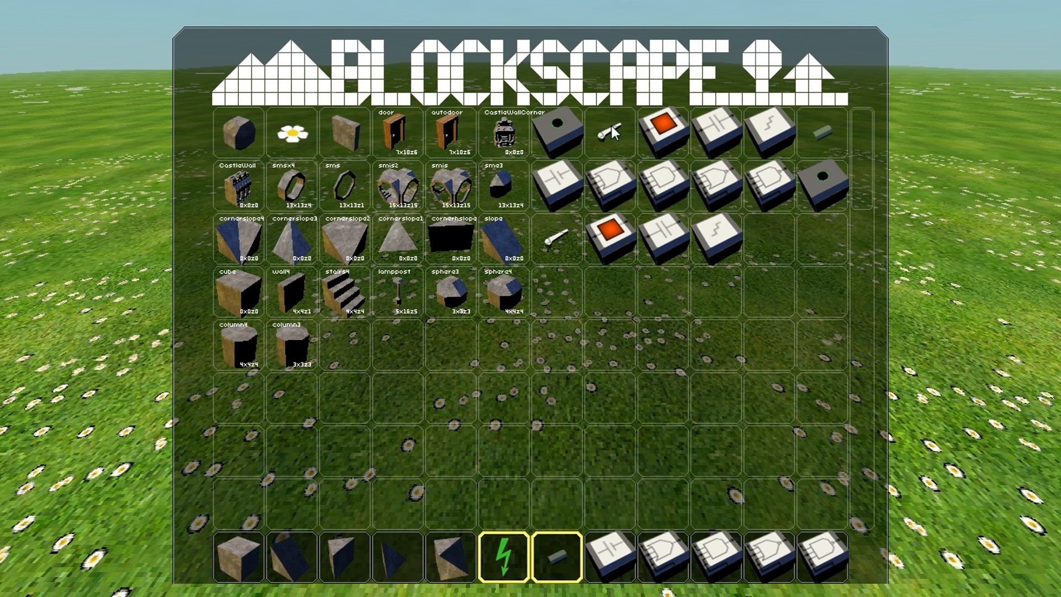
pyautogui.moveTo(656, 187)
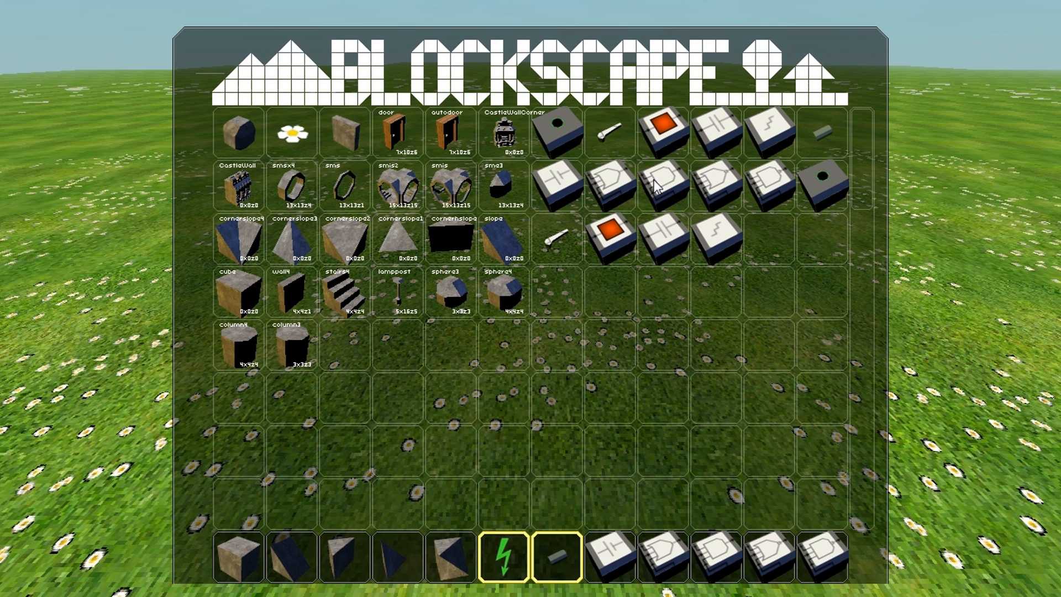
pyautogui.moveTo(730, 175)
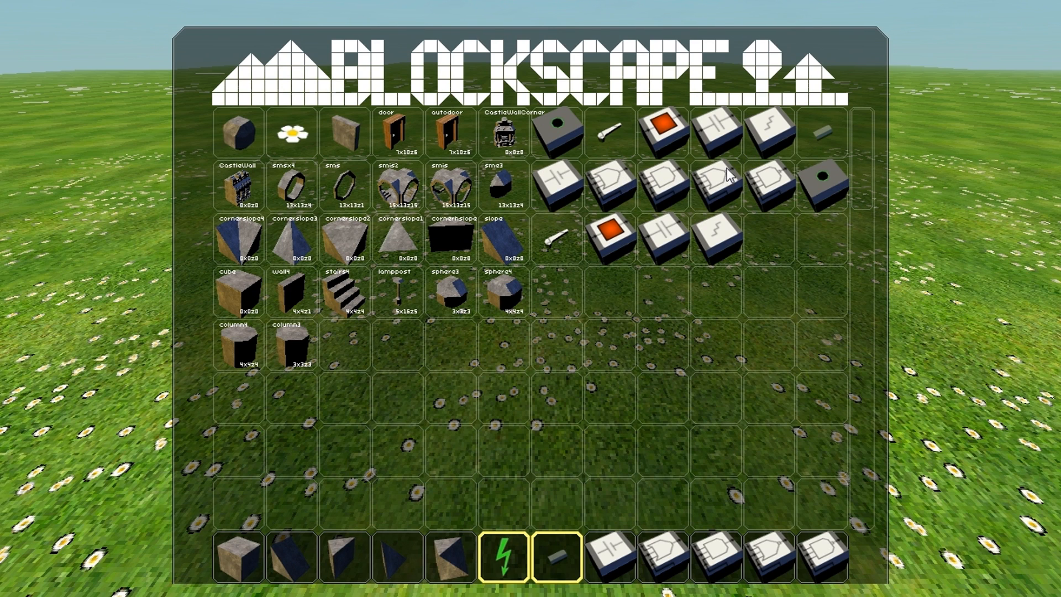
pyautogui.moveTo(736, 162)
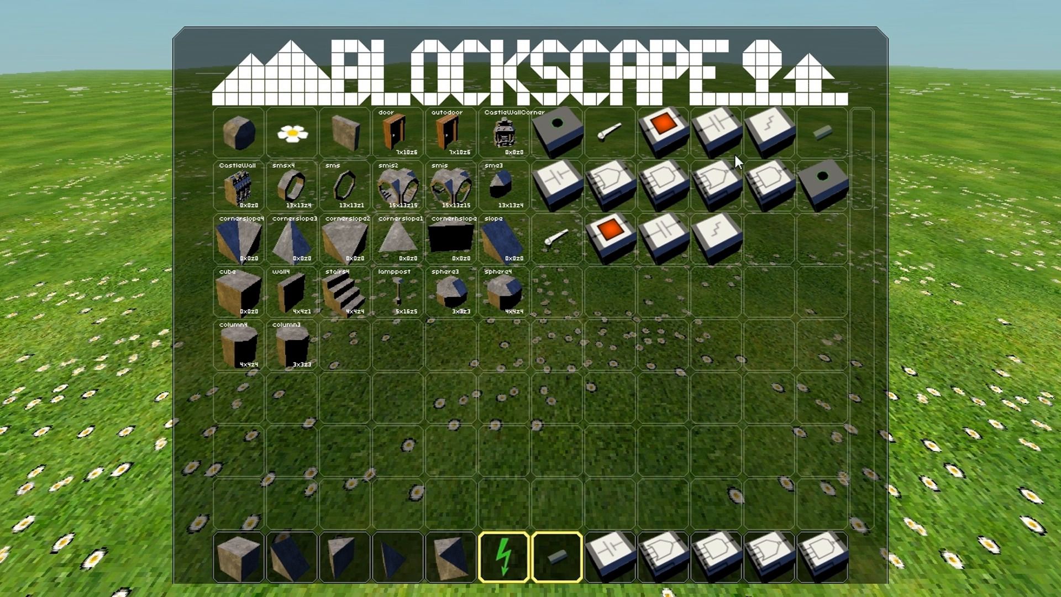
pyautogui.moveTo(588, 176)
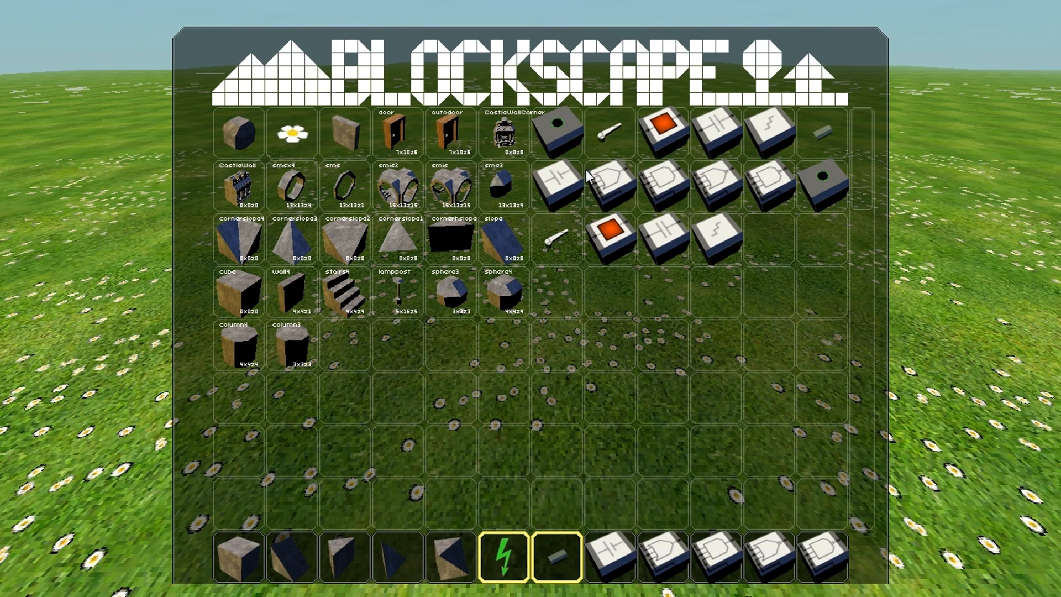
pyautogui.moveTo(566, 181)
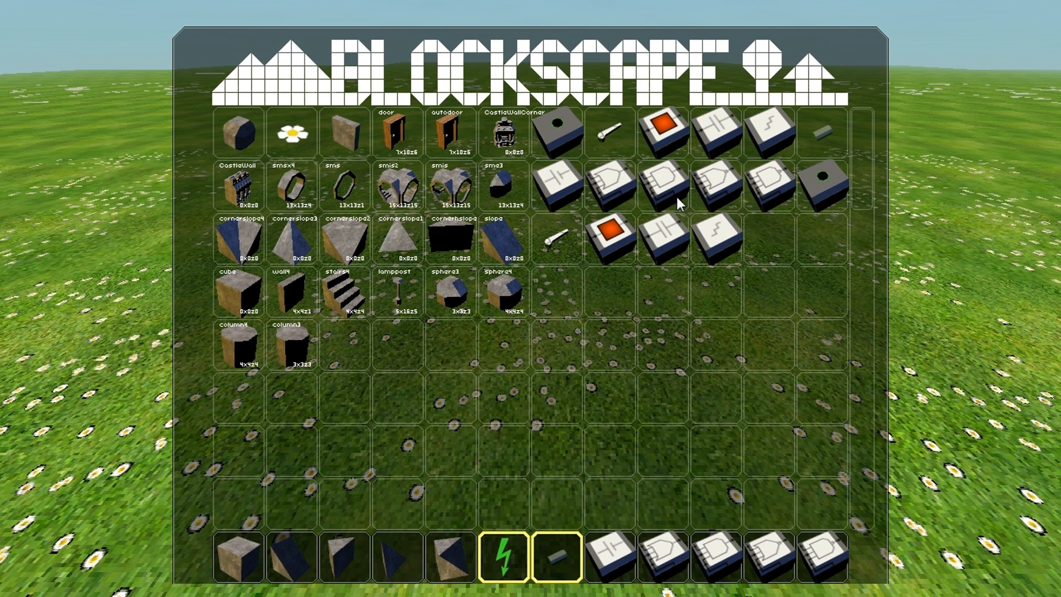
pyautogui.moveTo(665, 546)
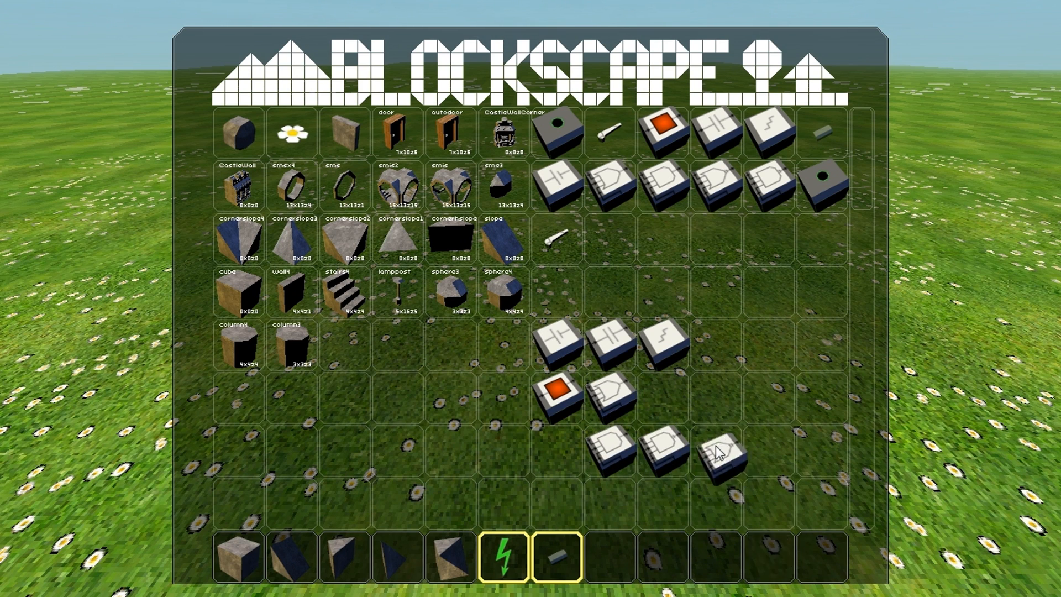
# Step: Pick up a circuit piece to move it to another inventory cell
pyautogui.click(717, 460)
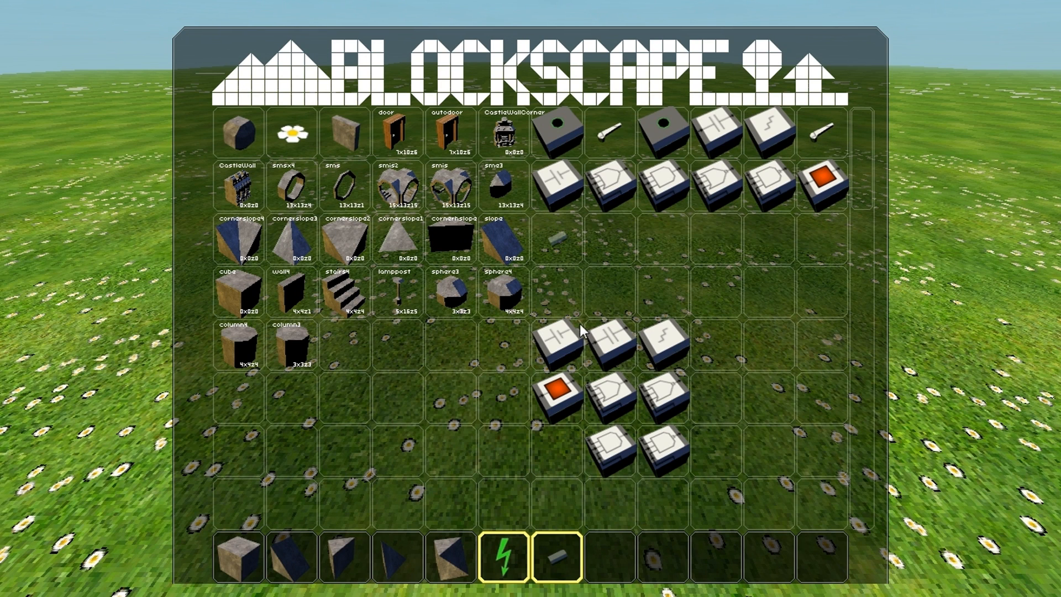
pyautogui.moveTo(448, 325)
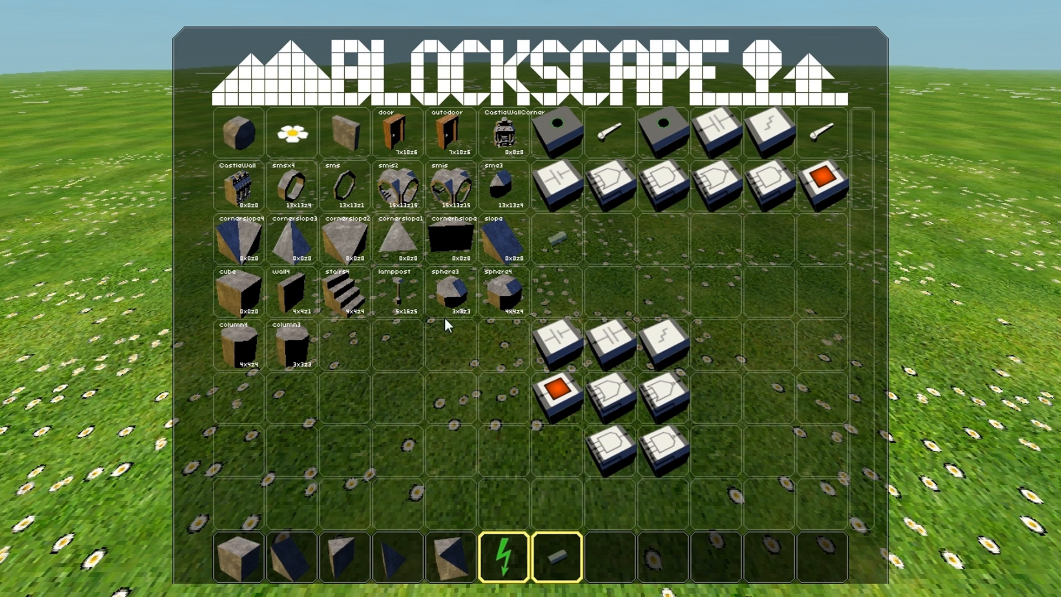
pyautogui.moveTo(573, 563)
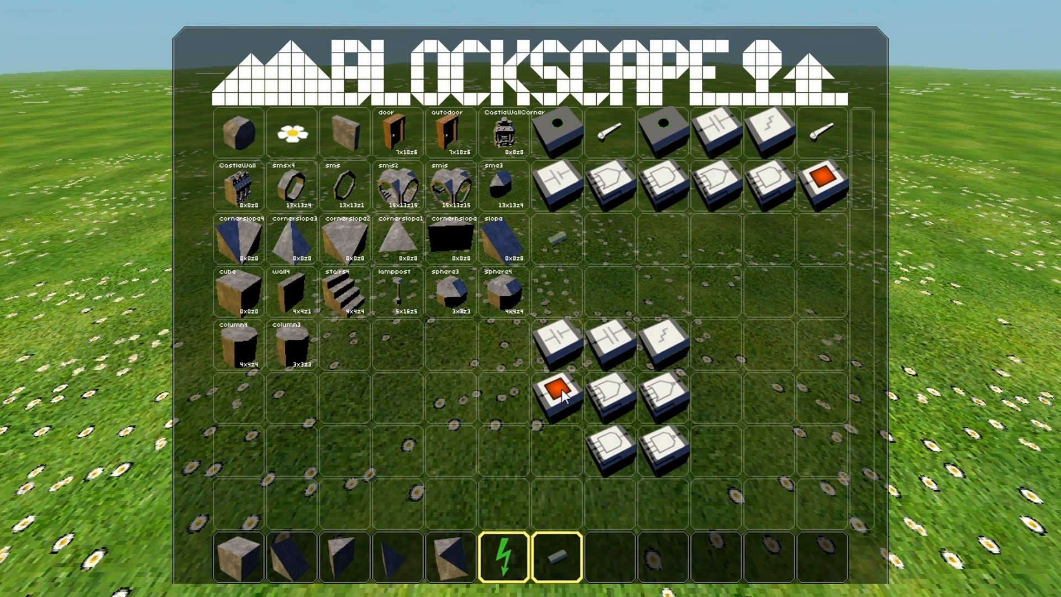
pyautogui.moveTo(621, 331)
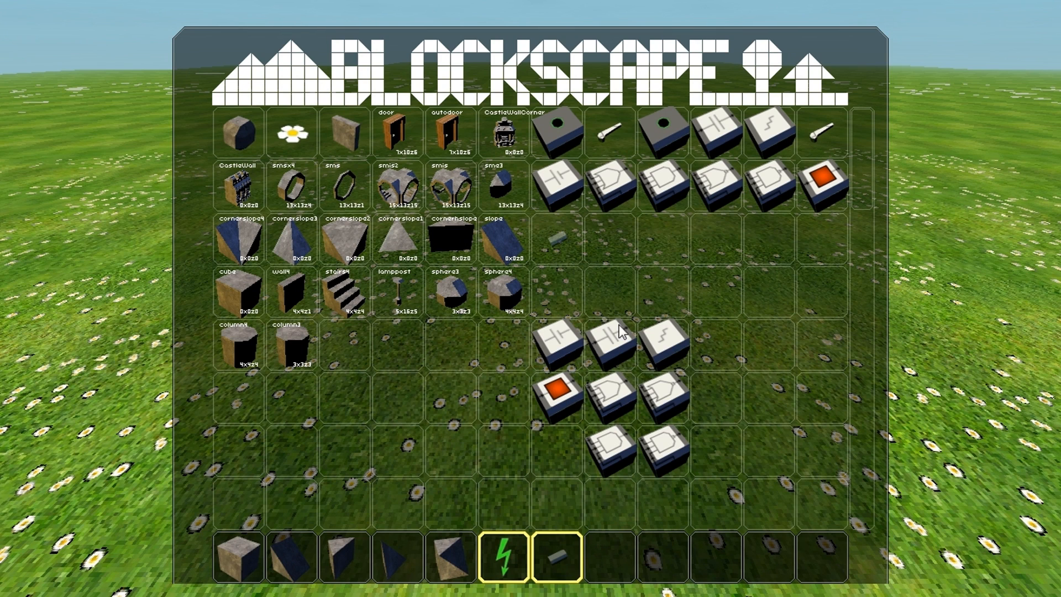
pyautogui.moveTo(590, 296)
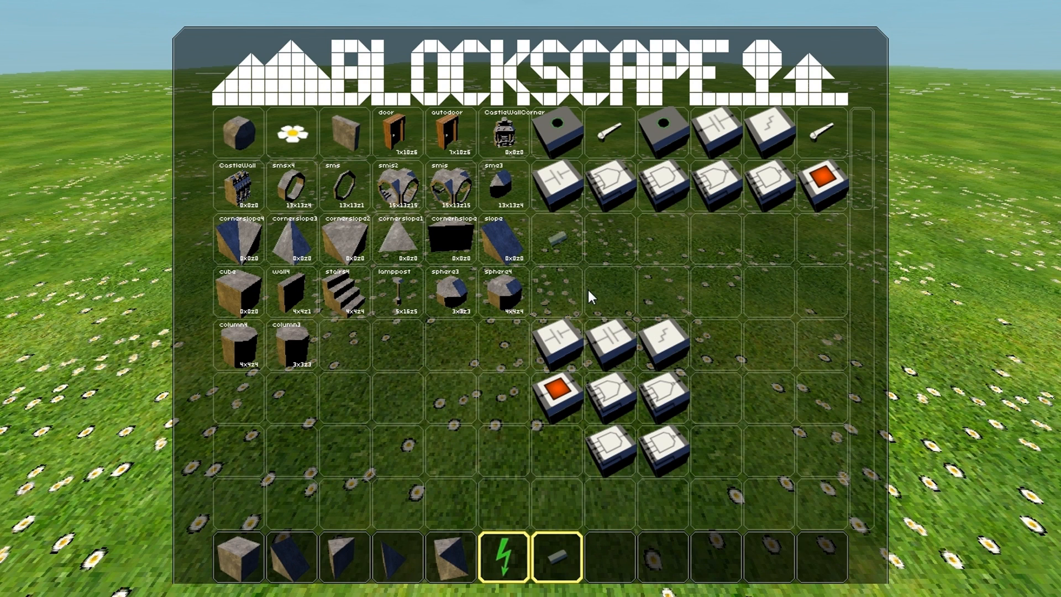
pyautogui.moveTo(614, 333)
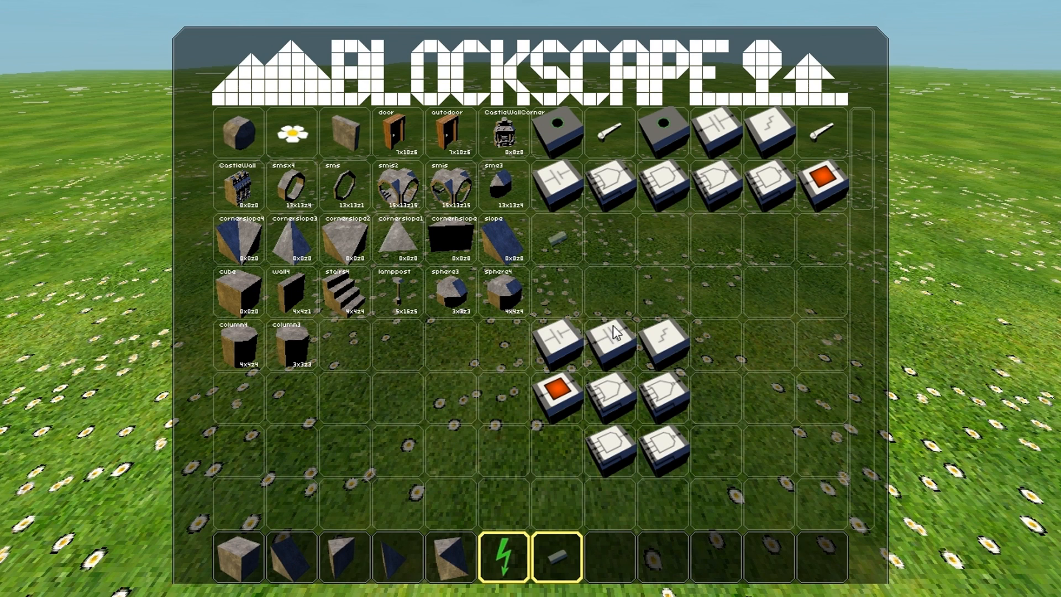
pyautogui.moveTo(582, 341)
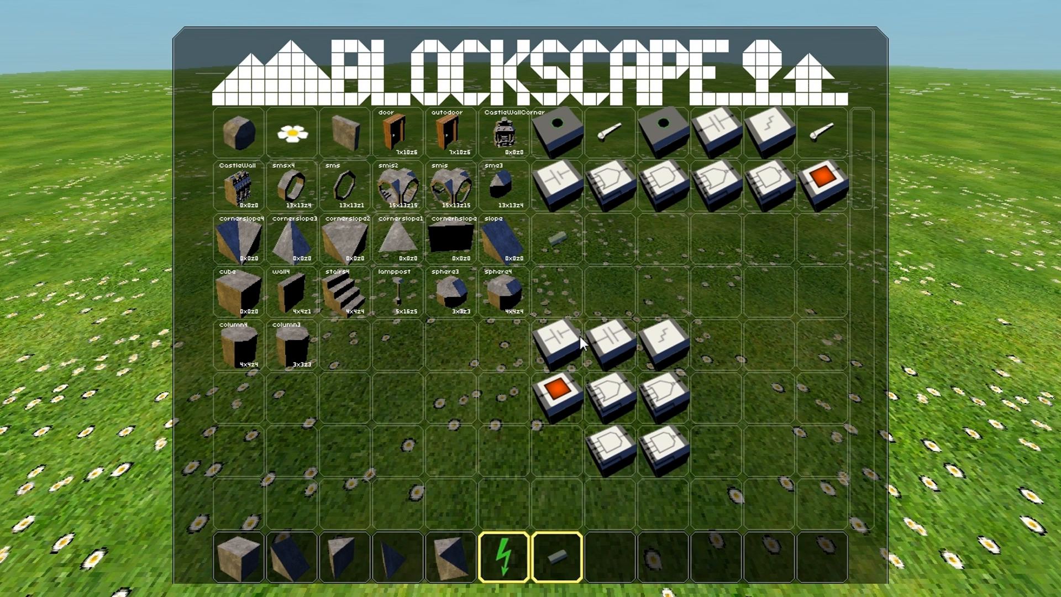
pyautogui.moveTo(669, 348)
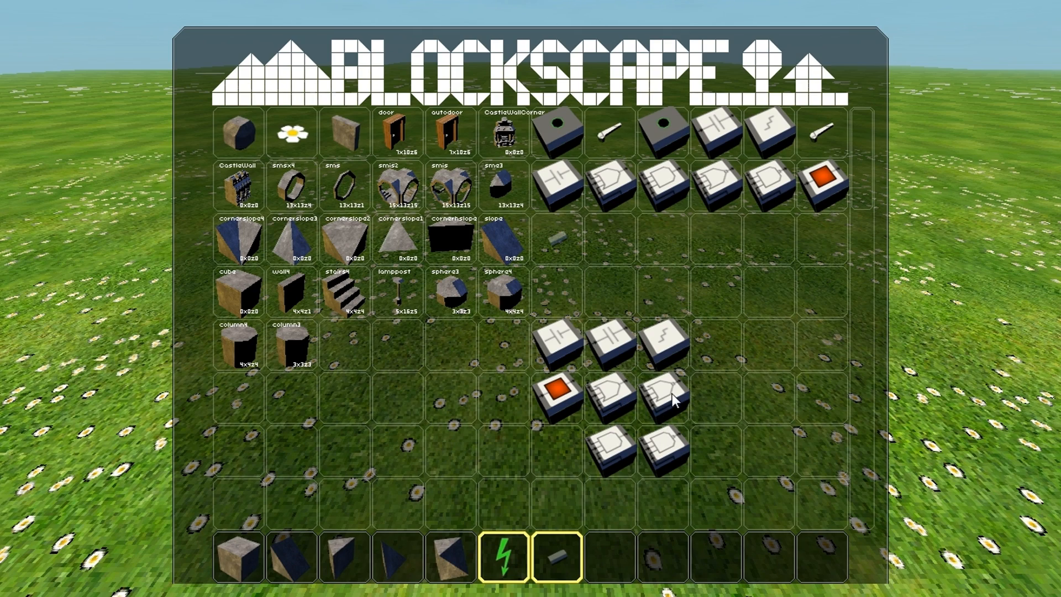
pyautogui.moveTo(645, 443)
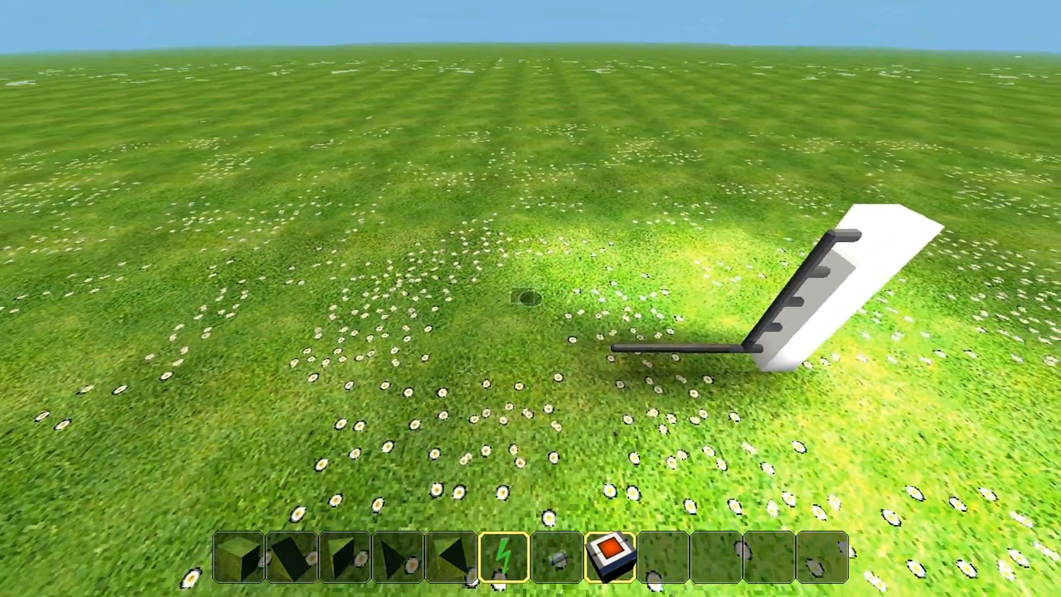
# Step: Open the inventory to reach the AND/OR gate blocks
pyautogui.press('e')
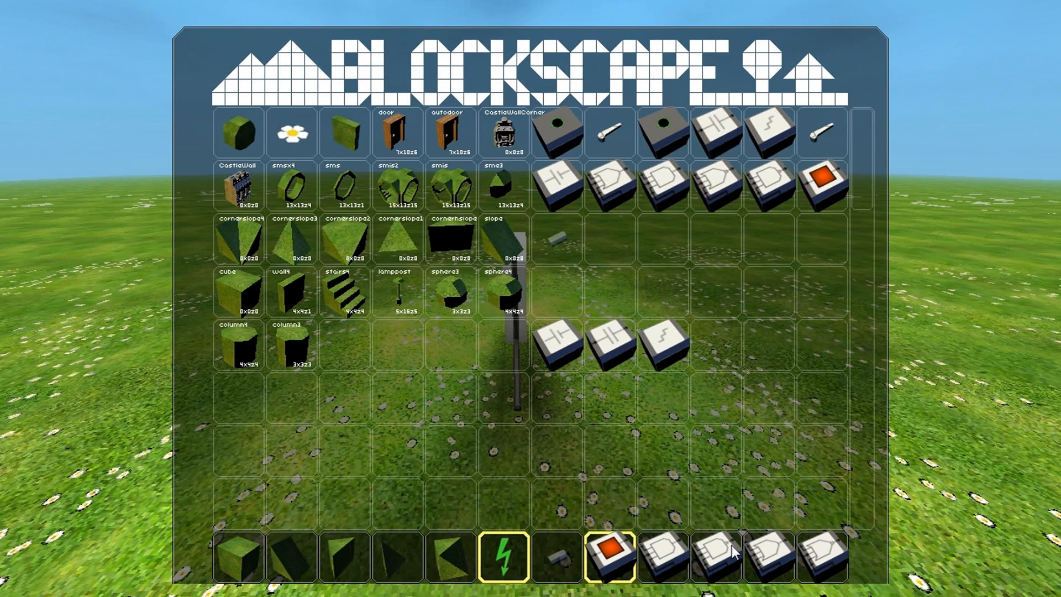
pyautogui.moveTo(662, 570)
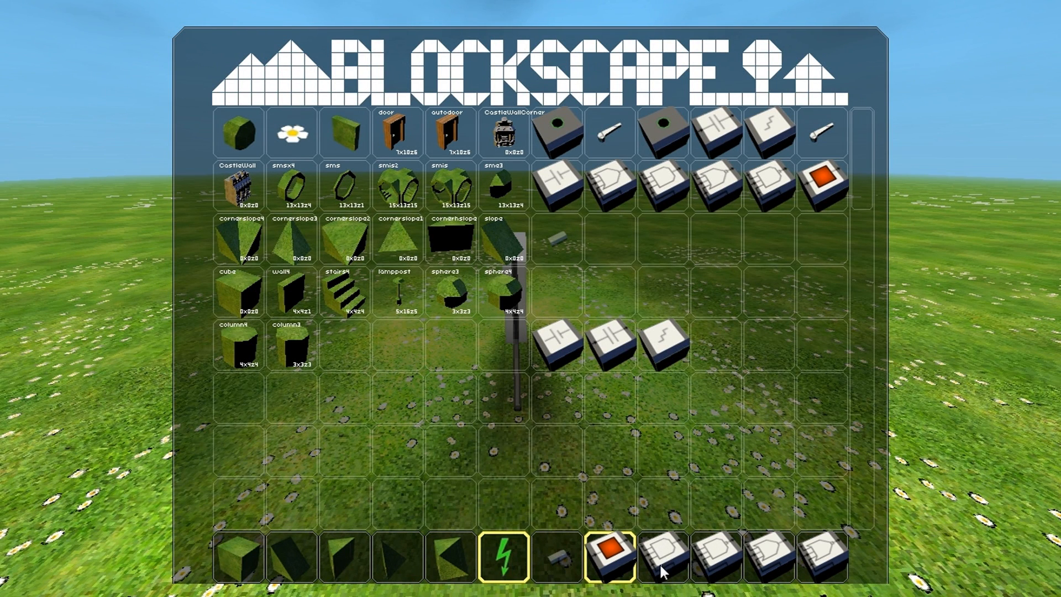
pyautogui.moveTo(768, 515)
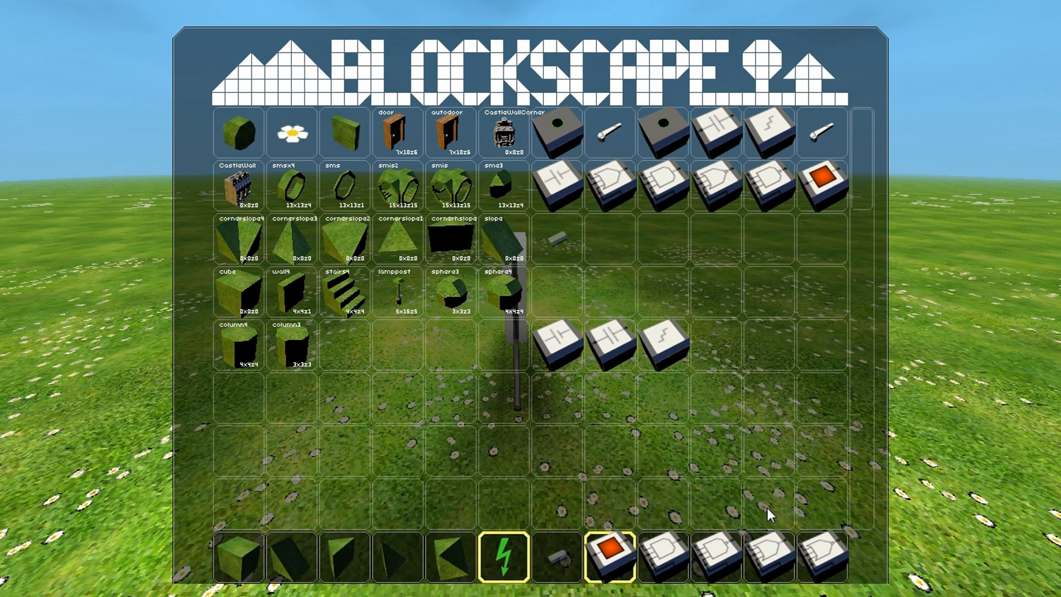
pyautogui.moveTo(827, 556)
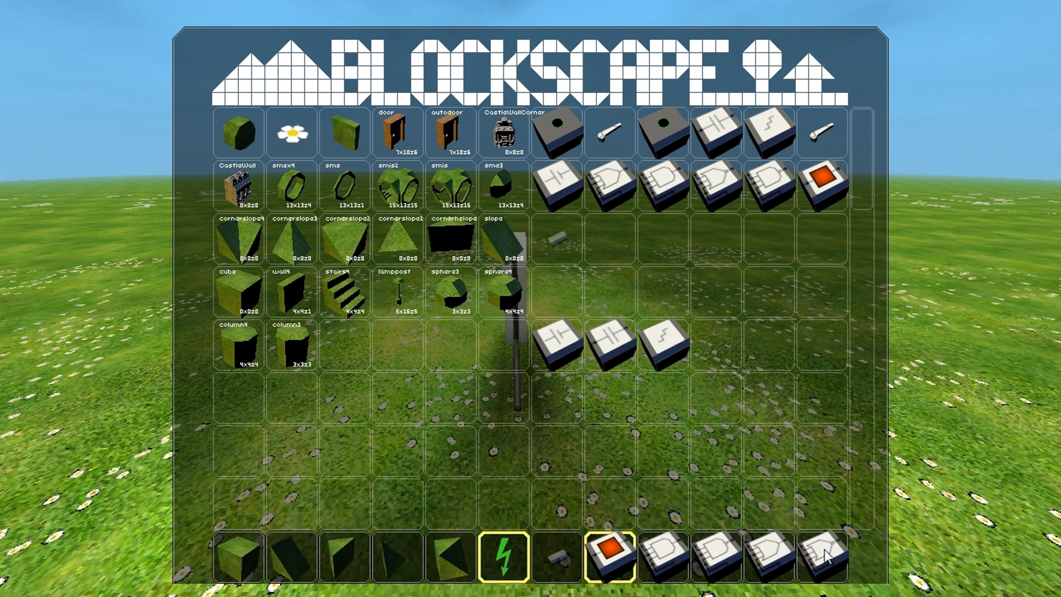
pyautogui.moveTo(765, 510)
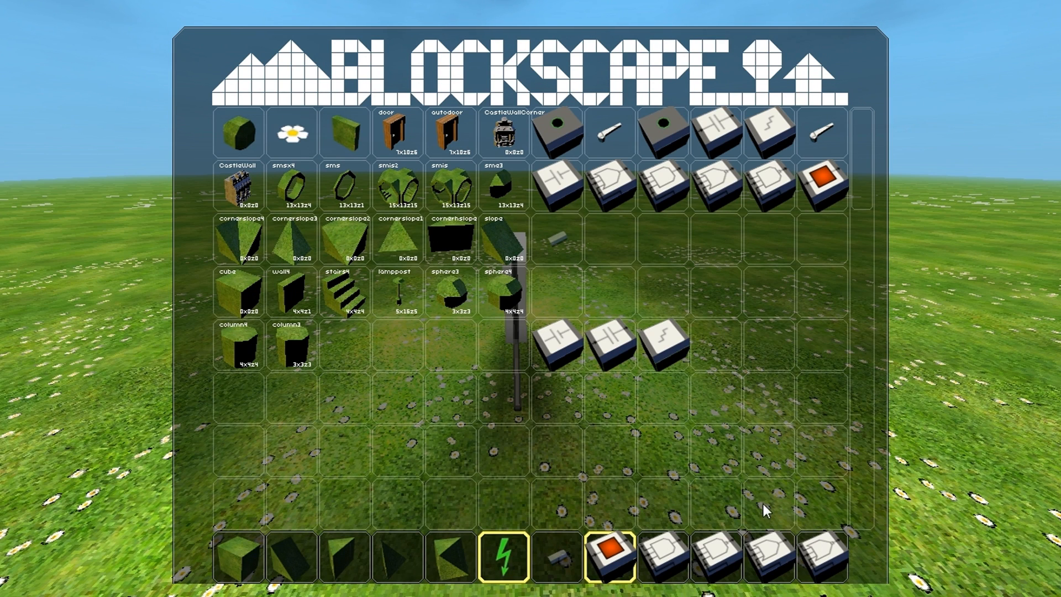
pyautogui.moveTo(798, 521)
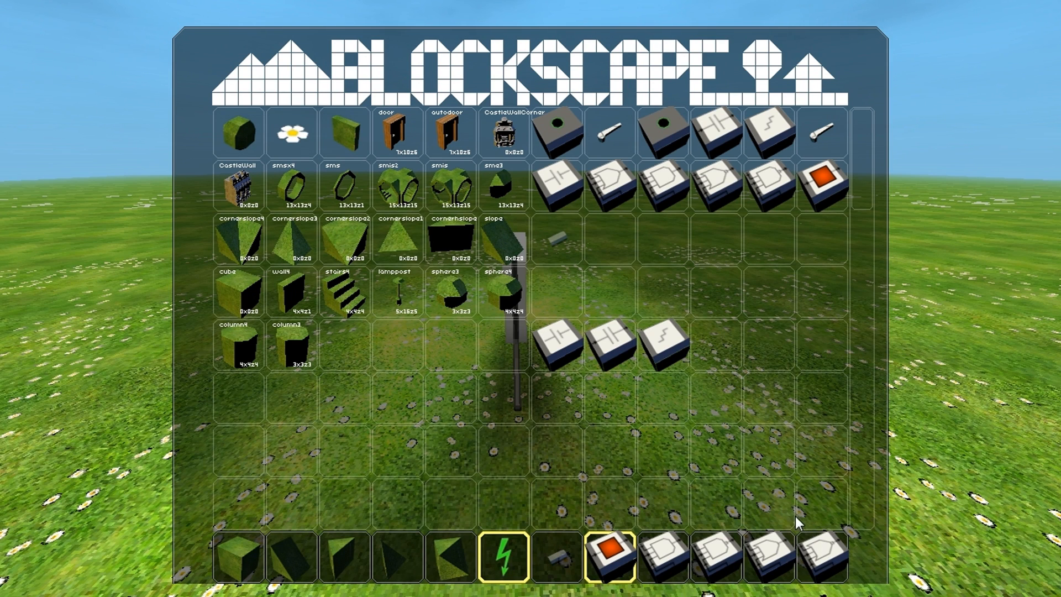
pyautogui.moveTo(718, 554)
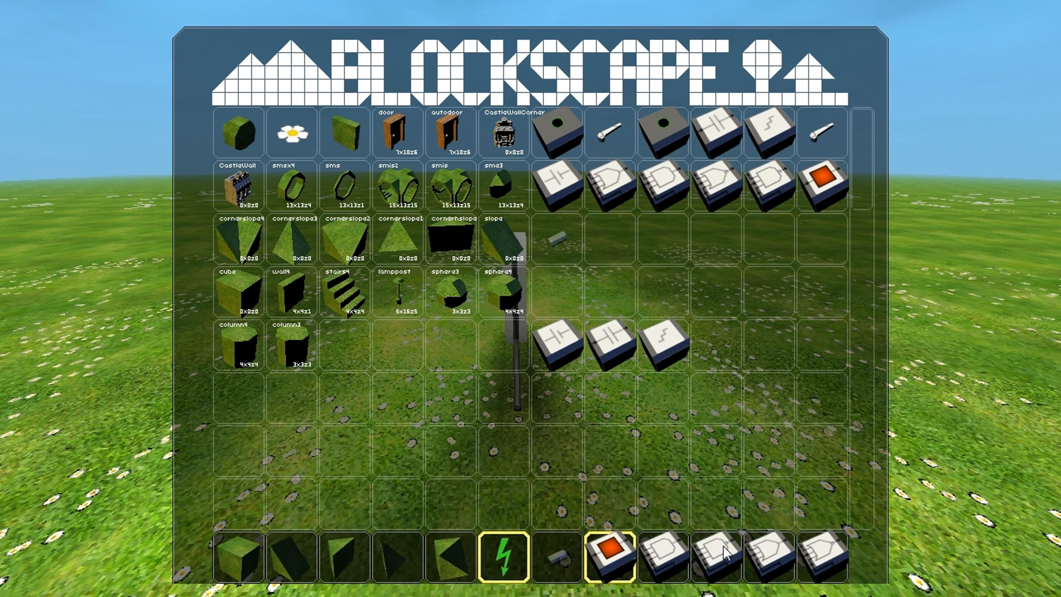
pyautogui.moveTo(798, 561)
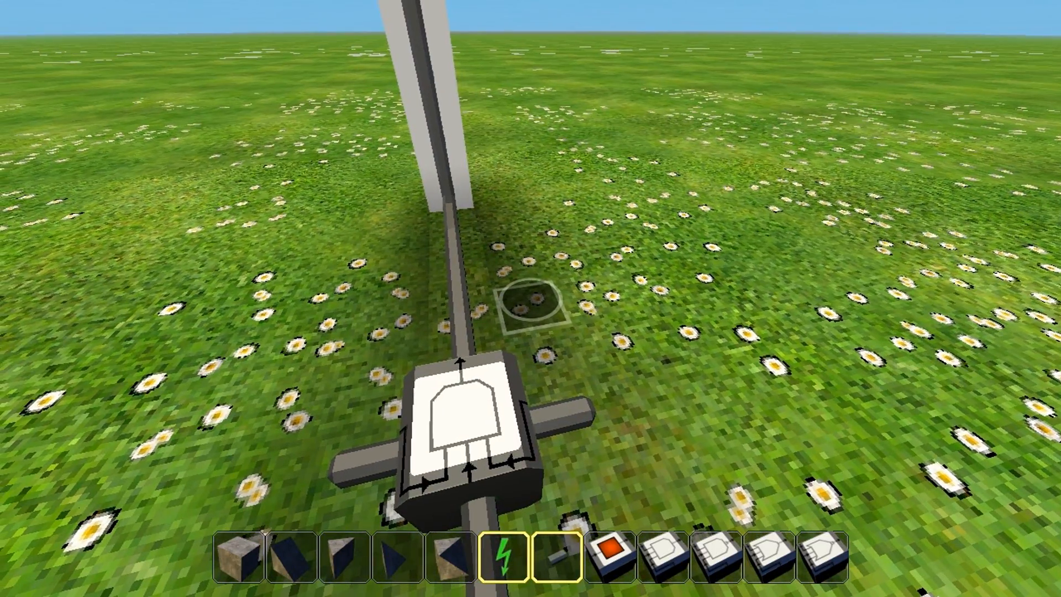
pyautogui.moveTo(530, 298)
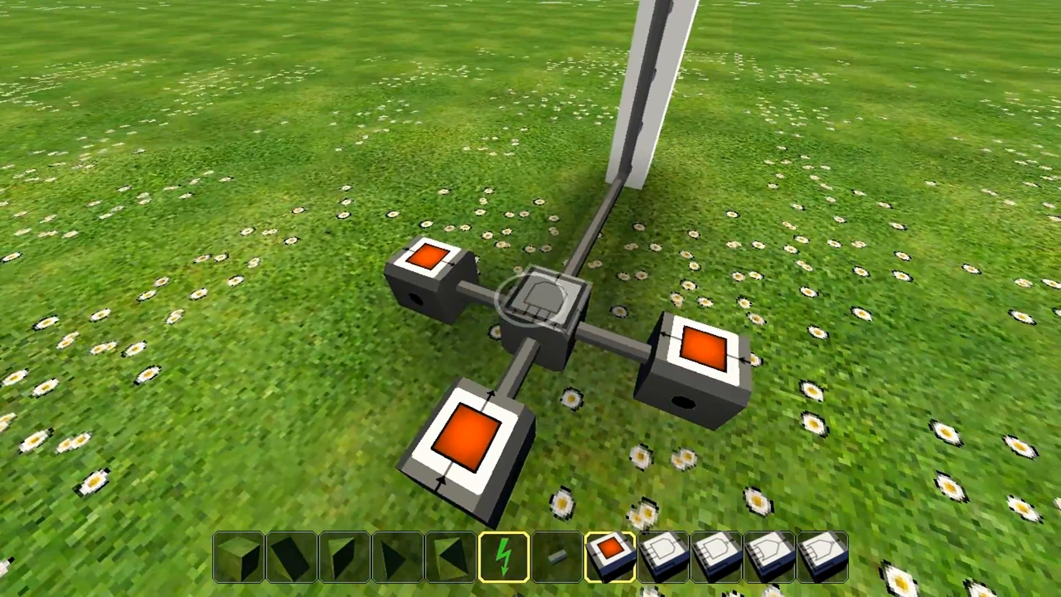
pyautogui.moveTo(530, 284)
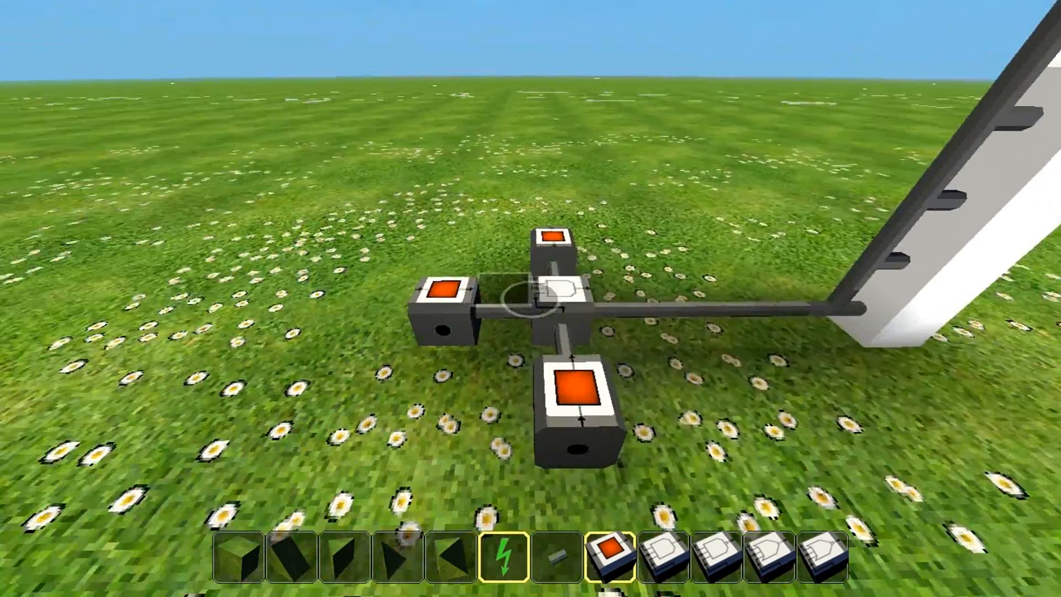